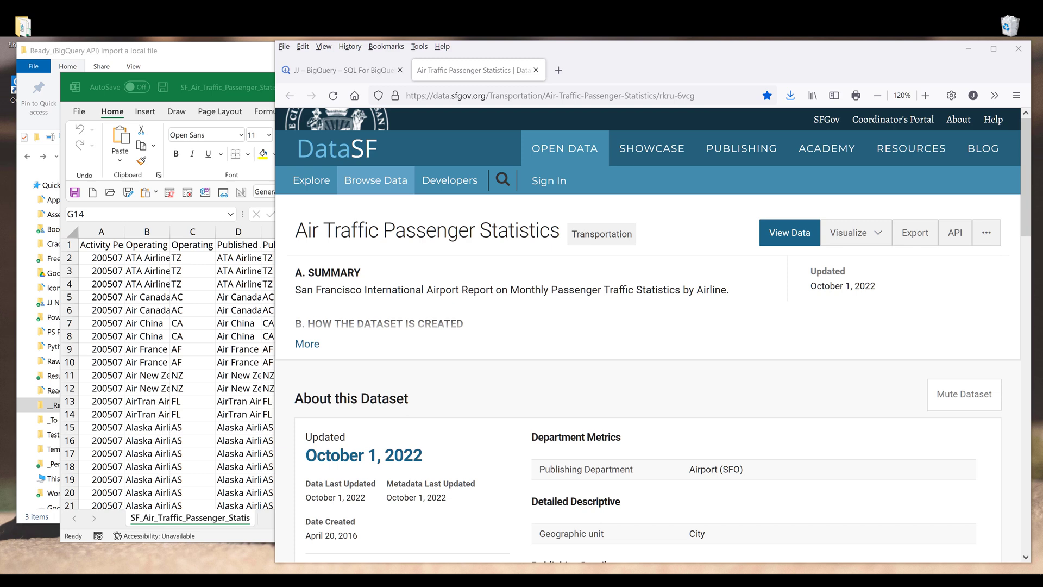
mouse_move(203, 340)
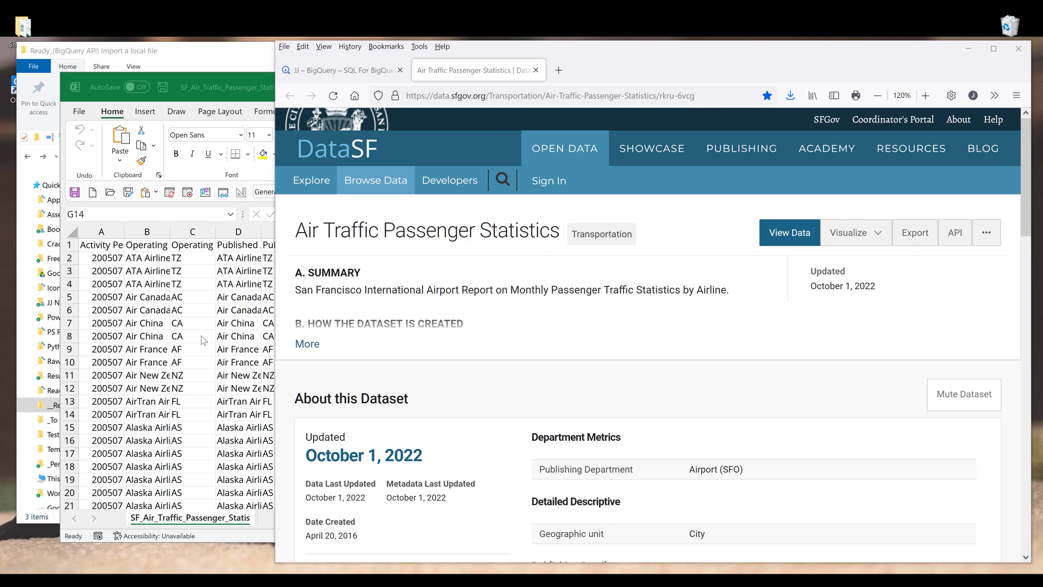
Step: Bring SF_Air_Traffic_Passenger_Statistics.csv forward in Excel to inspect airline and passenger columns
left_click(199, 336)
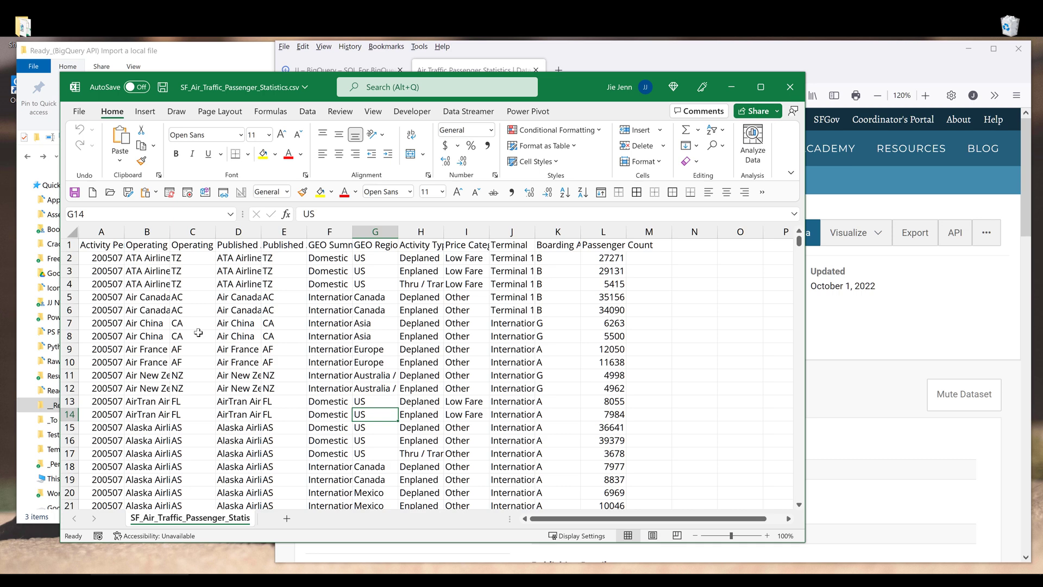
left_click(476, 70)
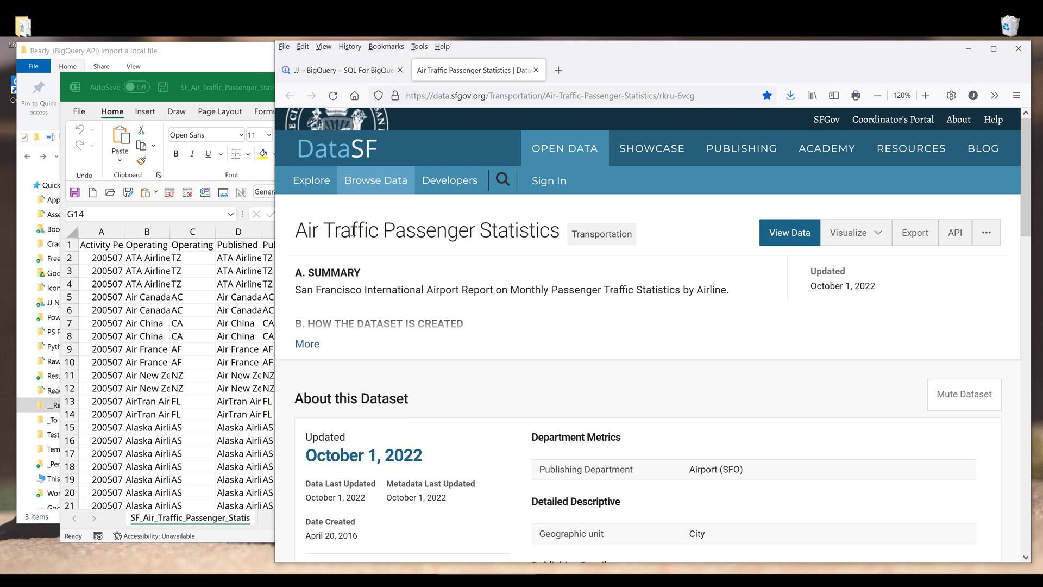
mouse_move(429, 239)
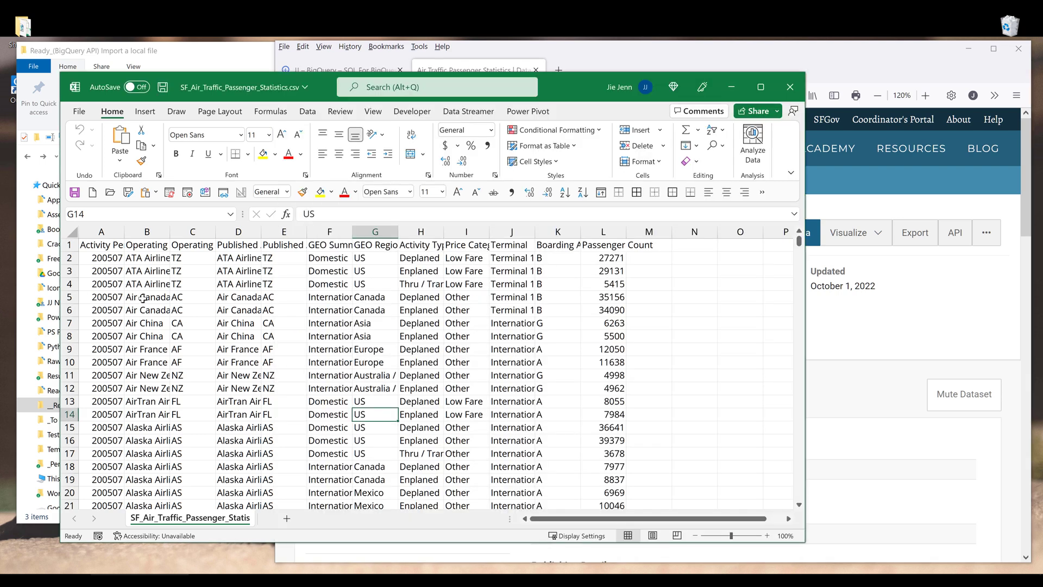
mouse_move(313, 435)
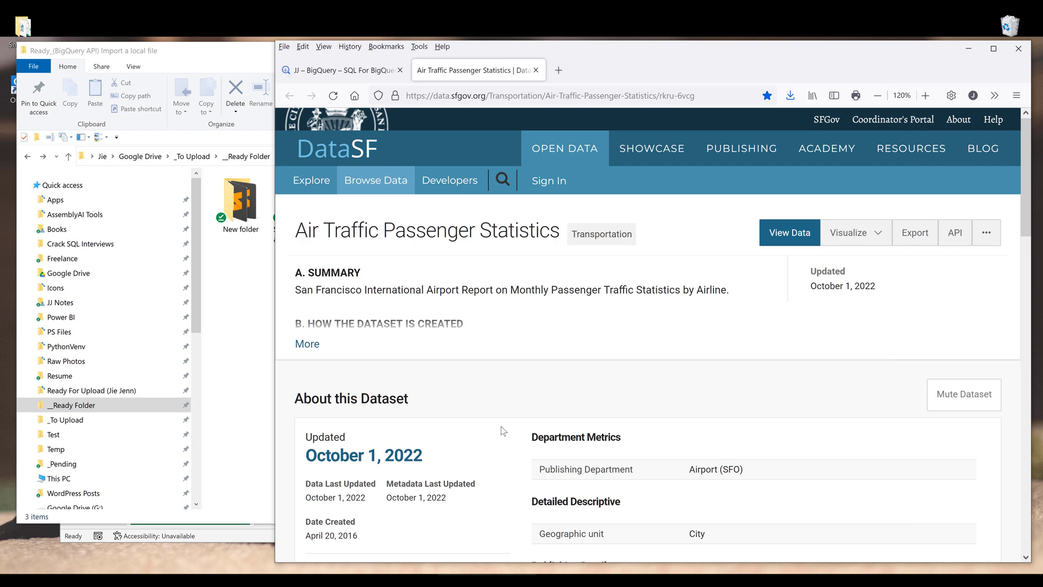
mouse_move(355, 70)
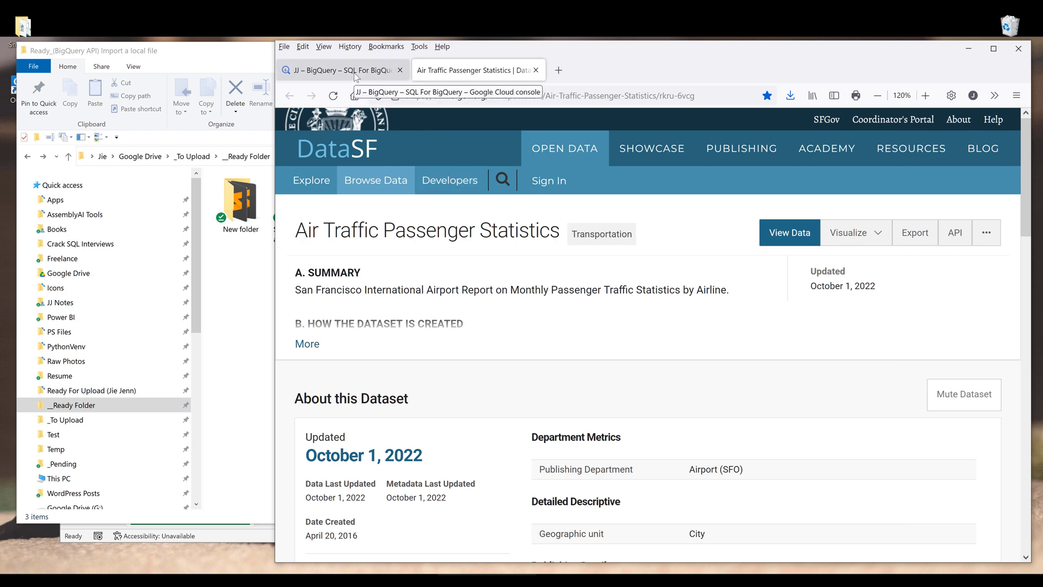
Step: Switch to the BigQuery tab showing the JJ dataset details and tables
left_click(339, 69)
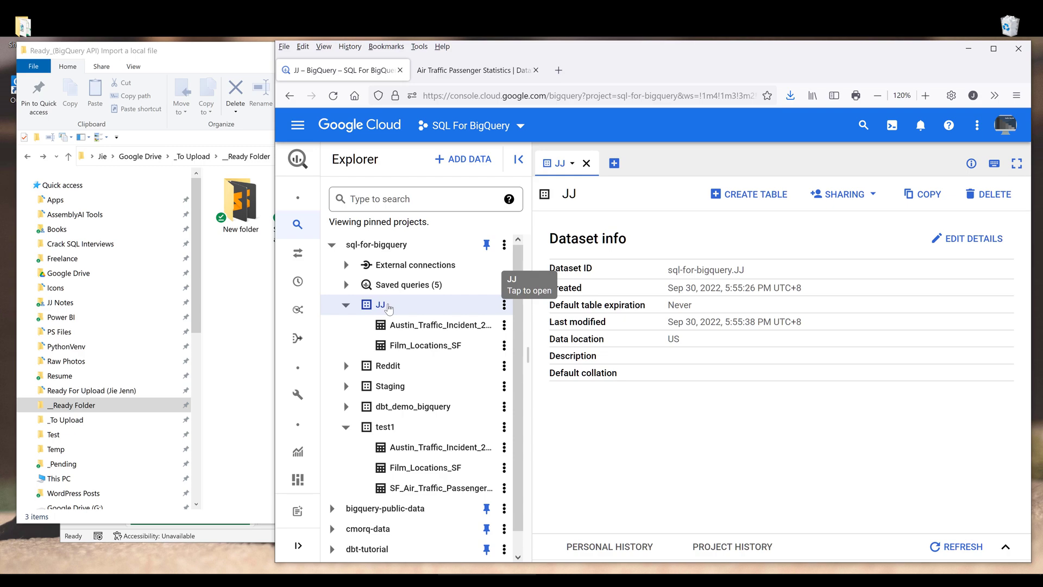
mouse_move(617, 343)
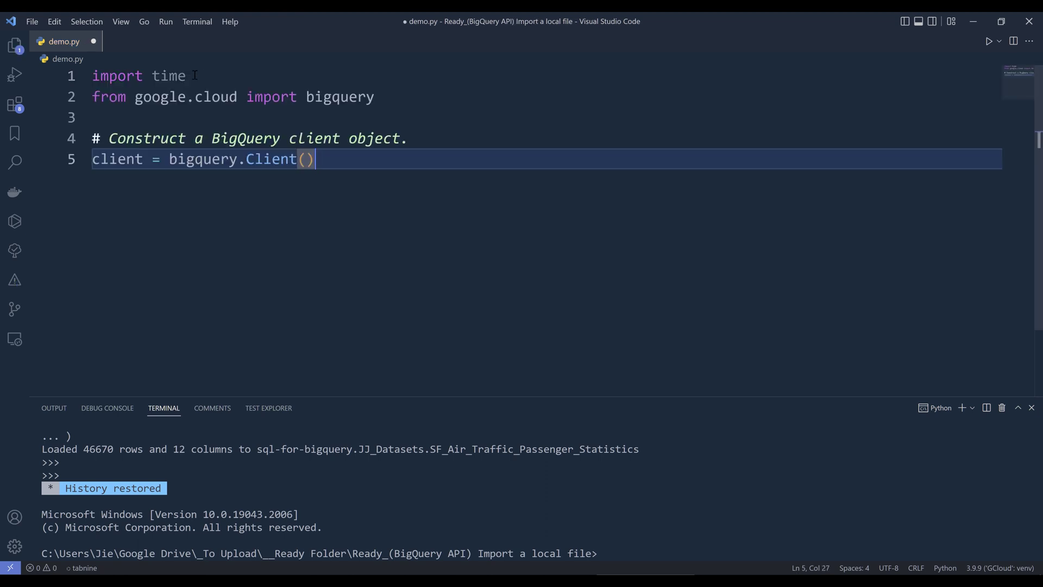
Step: Write a CSV LoadJobConfig in demo.py with skip_leading_rows=1 and autodetect=True
double_click(168, 75)
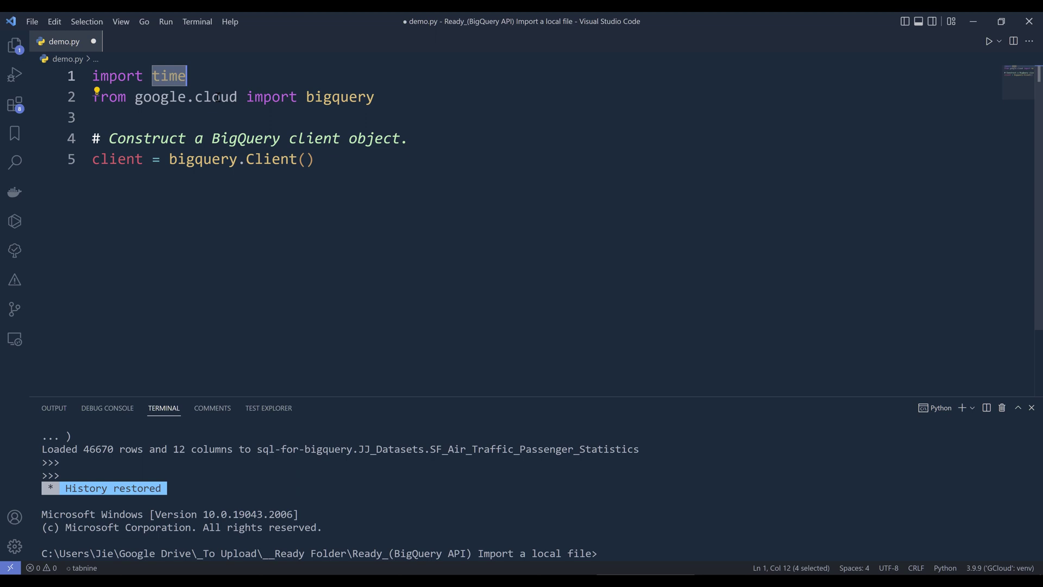
mouse_move(378, 159)
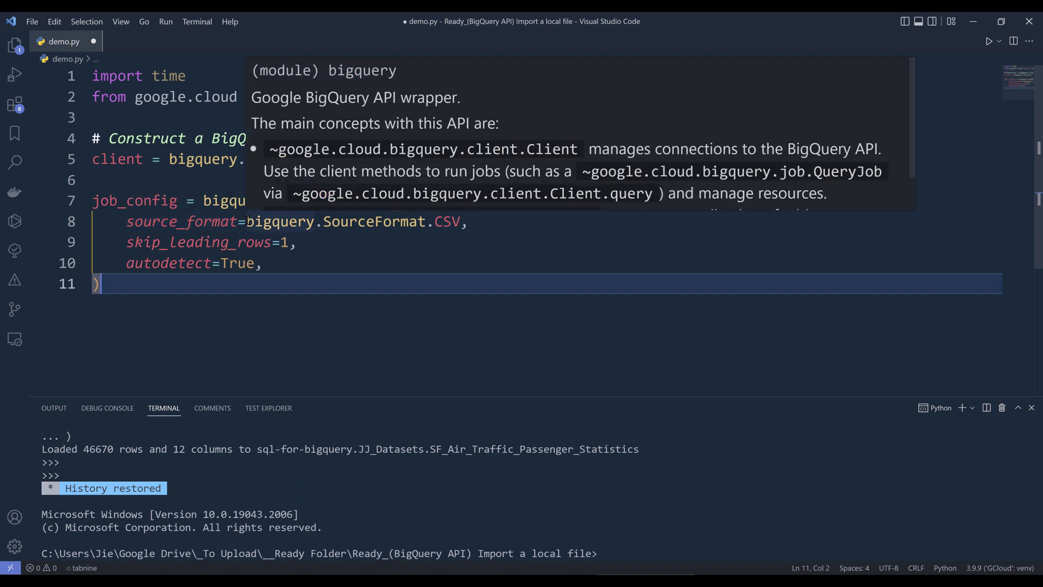
mouse_move(375, 221)
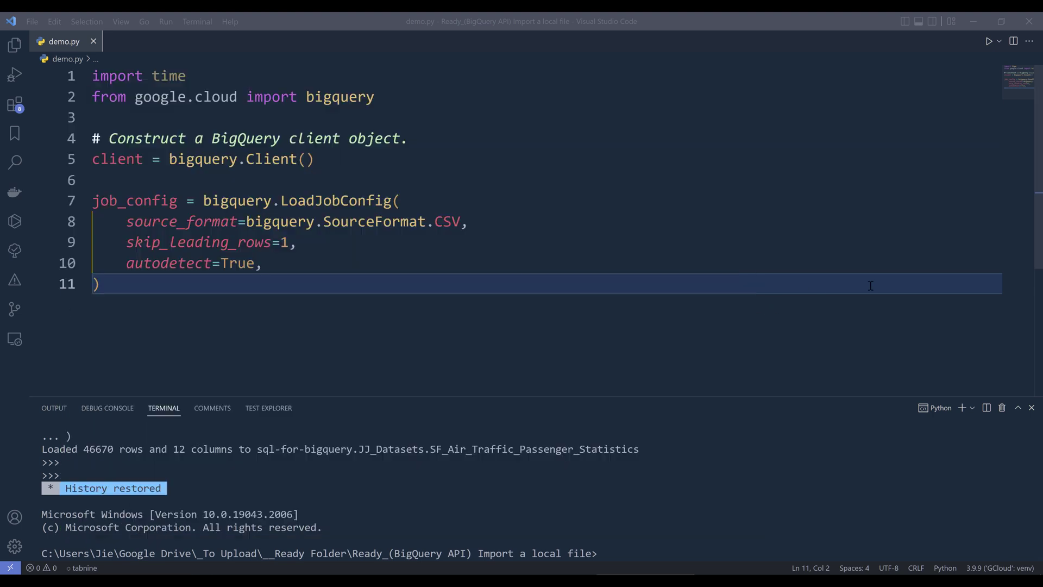
mouse_move(334, 200)
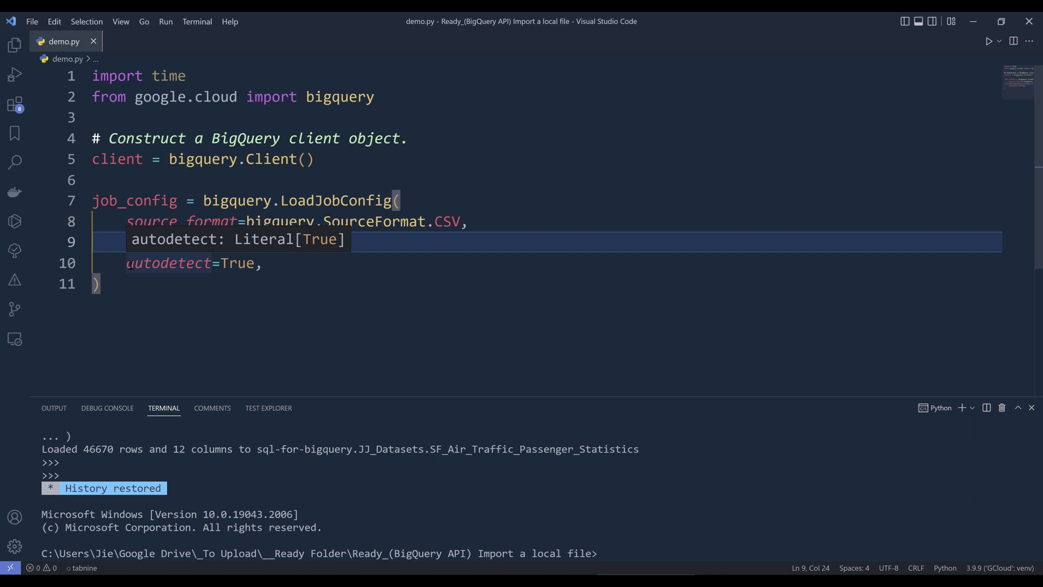
type("skip_leading_rows=1,")
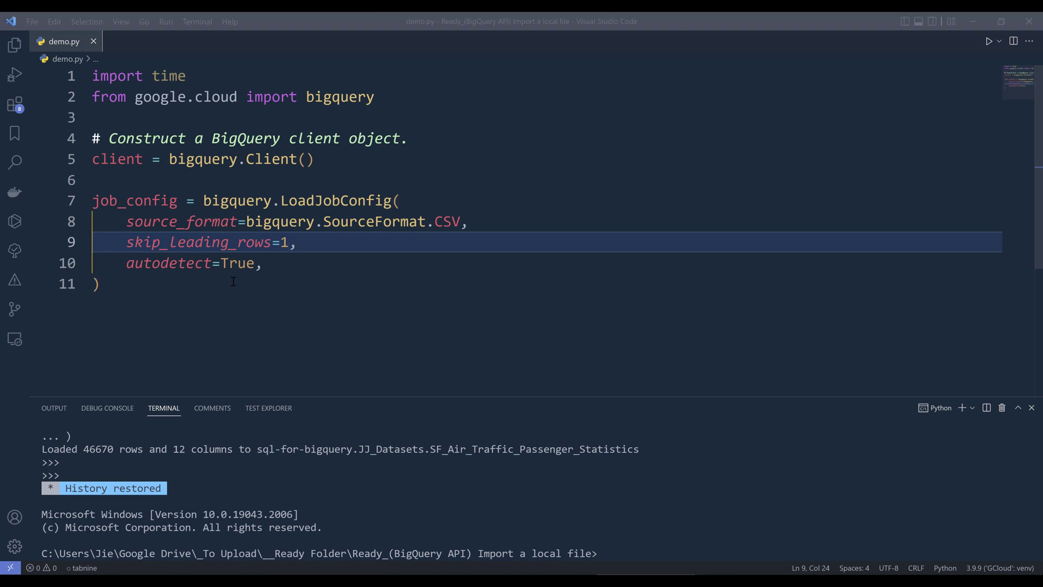
Step: Add the with open(...) block loading the passenger CSV via load_table_from_file
key("enter")
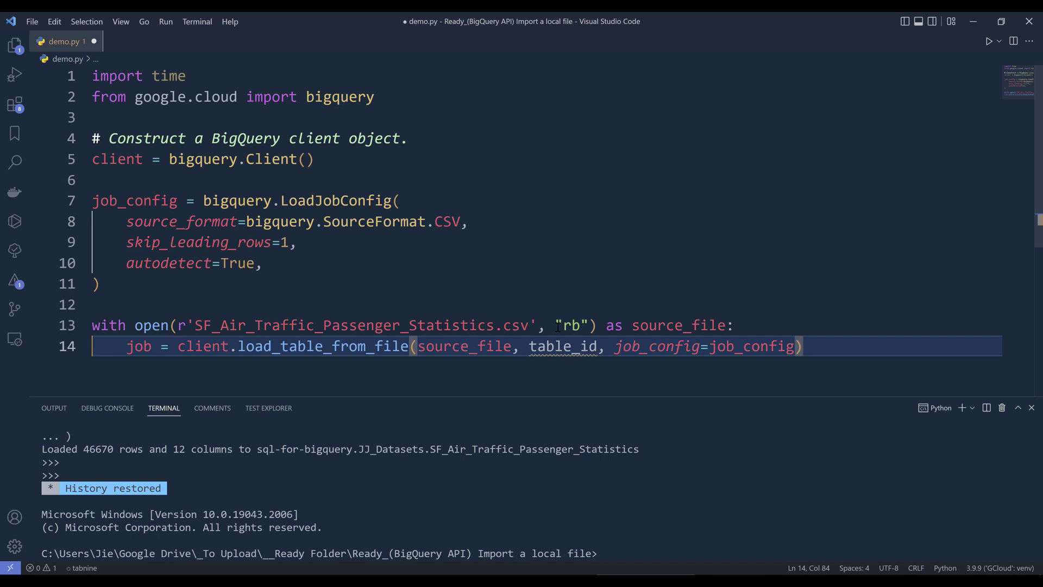
double_click(677, 326)
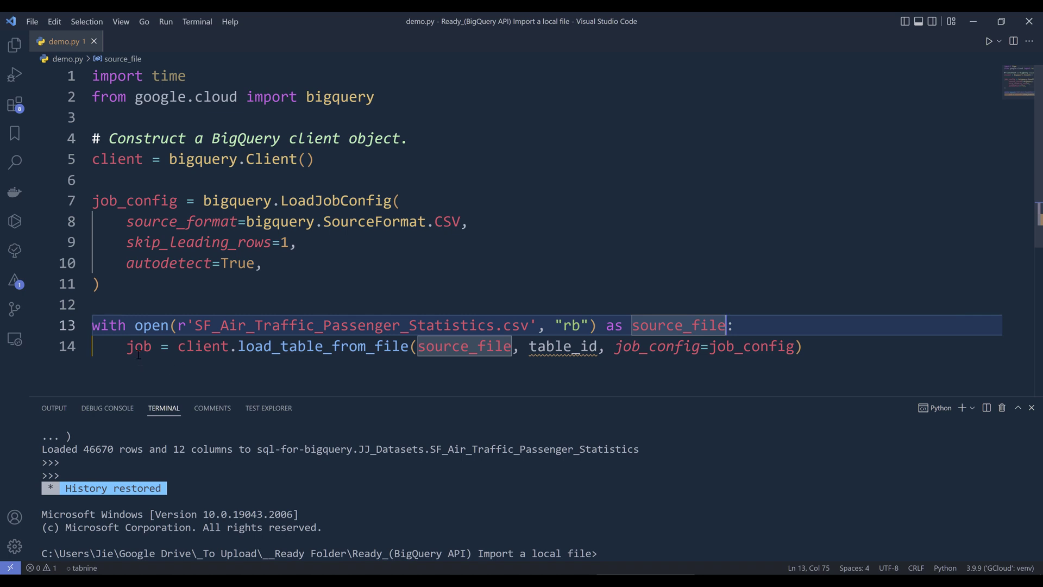
mouse_move(138, 346)
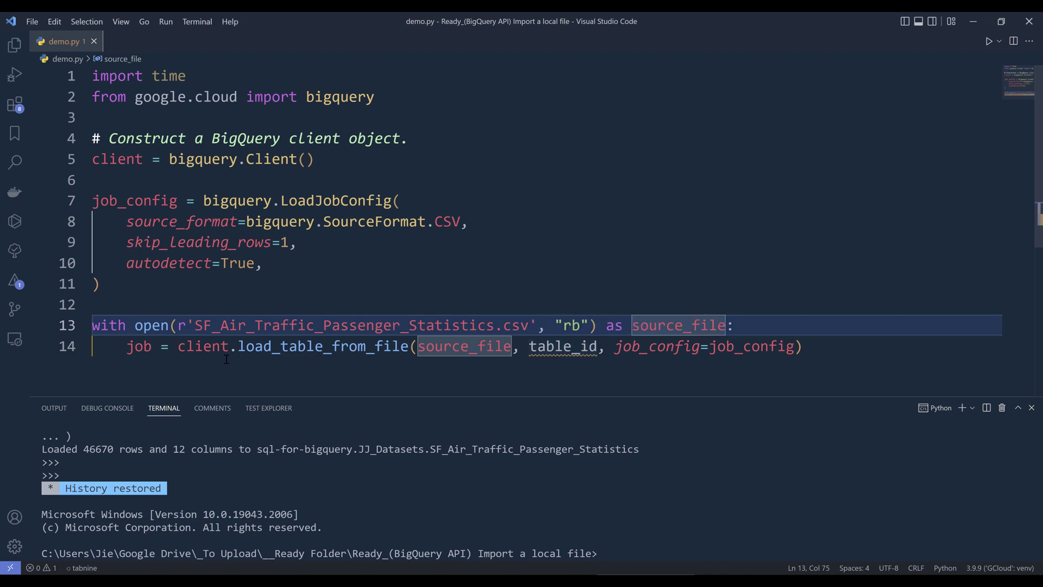
mouse_move(342, 348)
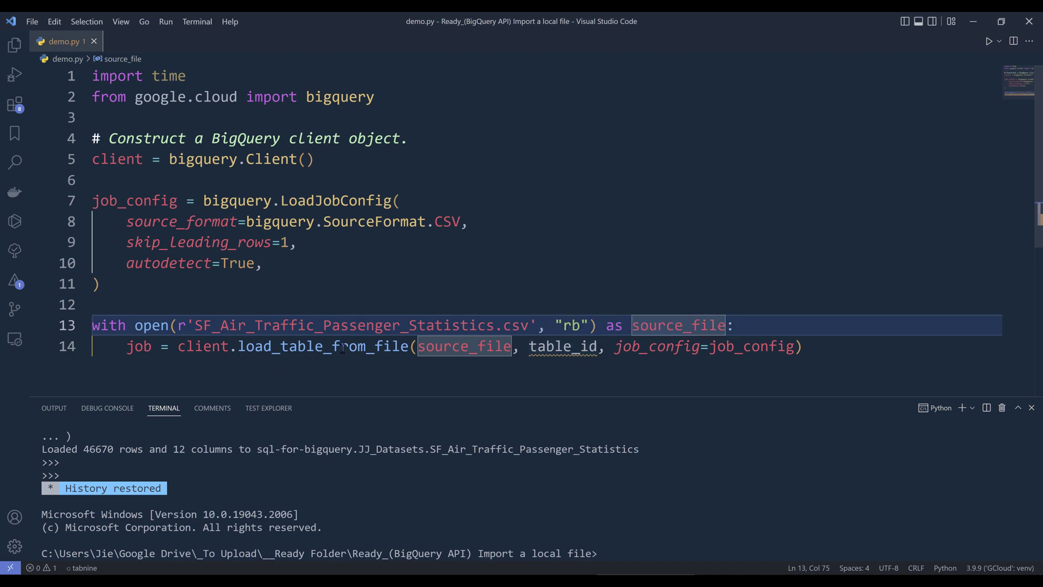
mouse_move(324, 346)
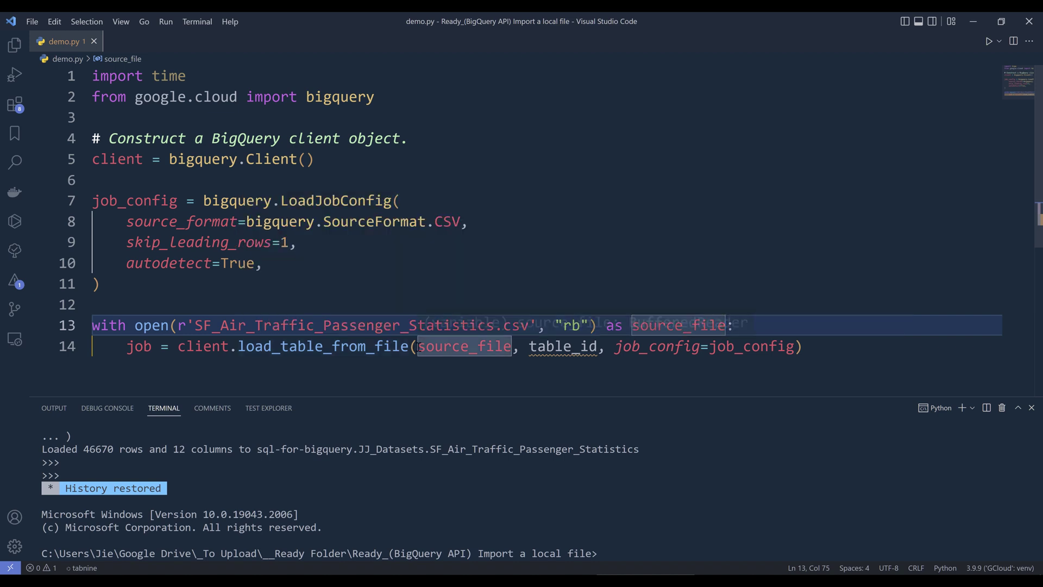
mouse_move(464, 346)
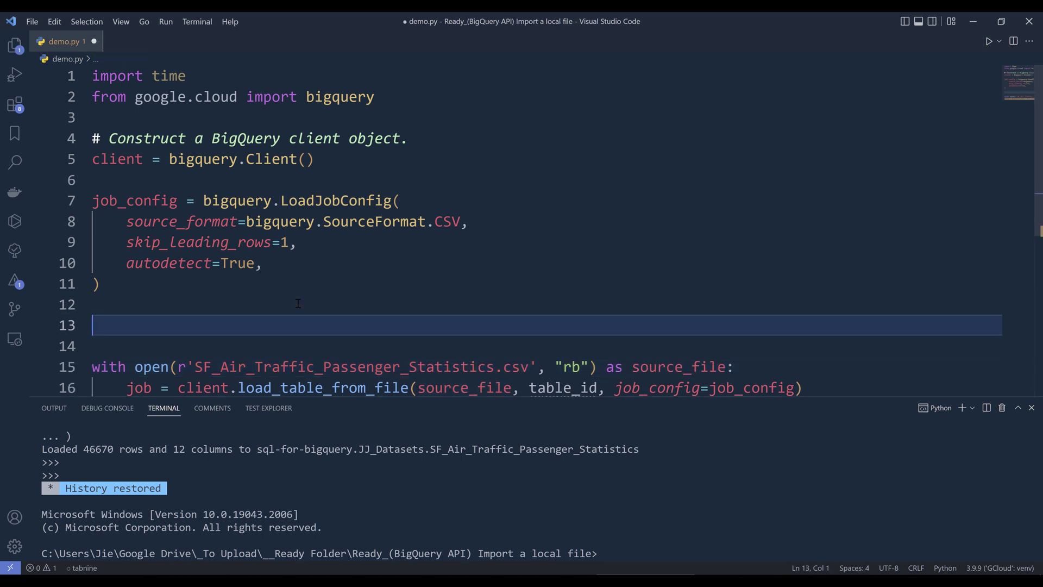
Step: Set table_id to sql-for-bigquery.JJ_Datasets.SF_Air_Traffic_Passenger_Statistics with a comment, and save
type("# Set table_id to the ID of the table to create.")
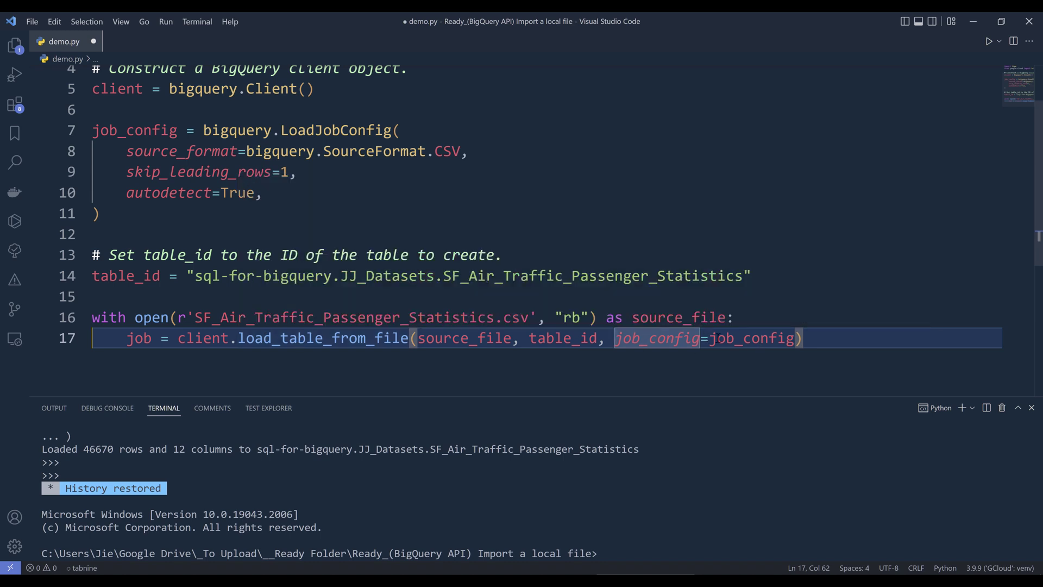
mouse_move(750, 338)
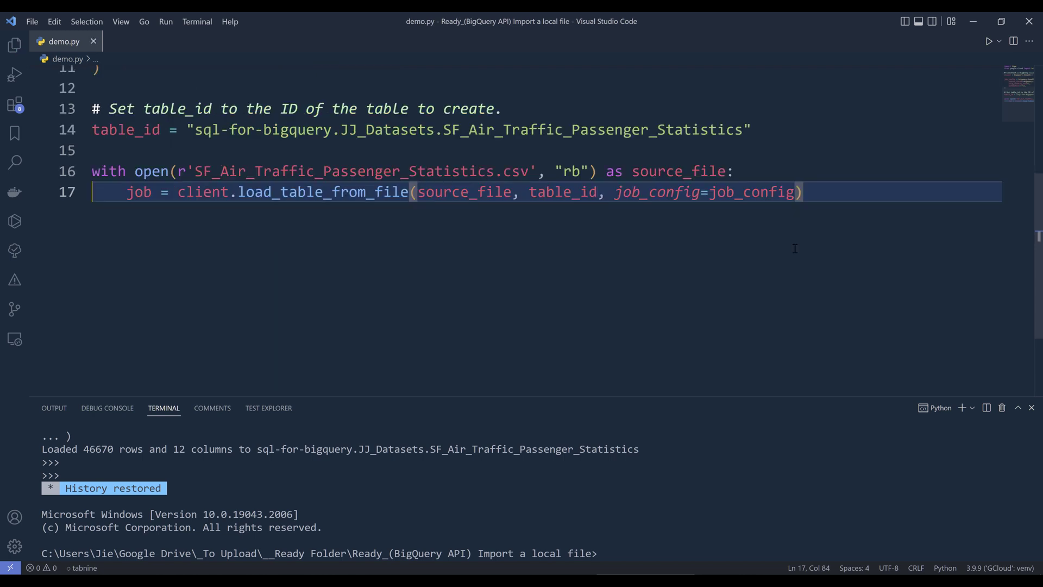
left_click(803, 192)
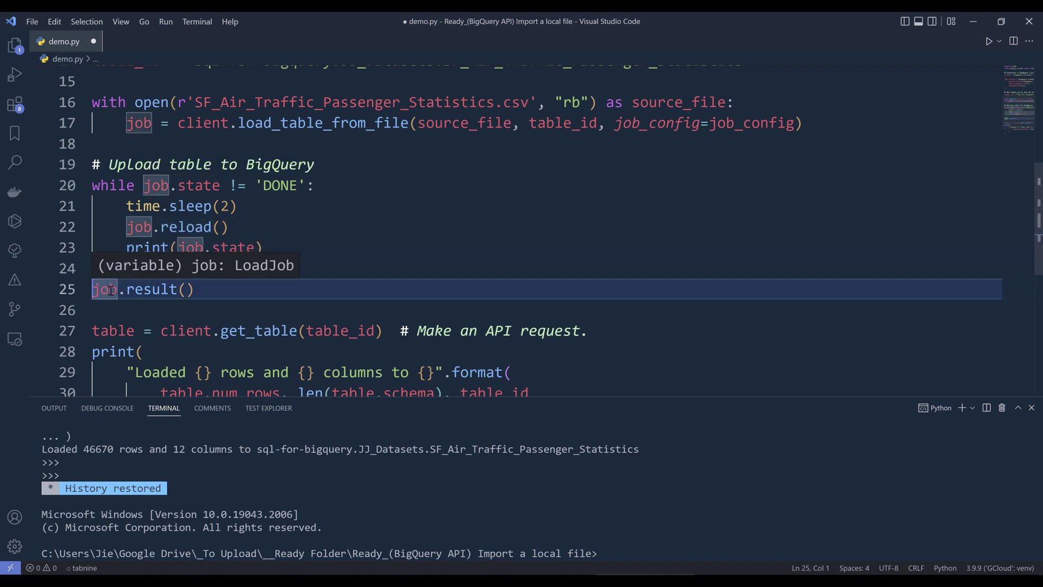
Step: Wrap job.result() in print() and select the row-count reporting lines
type("print(")
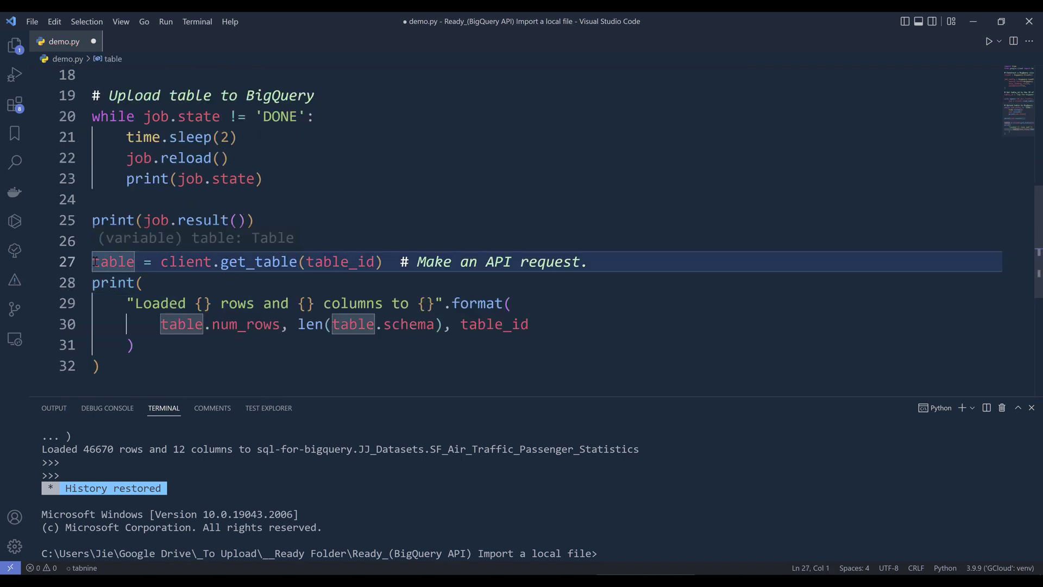
left_click_drag(93, 260, 135, 365)
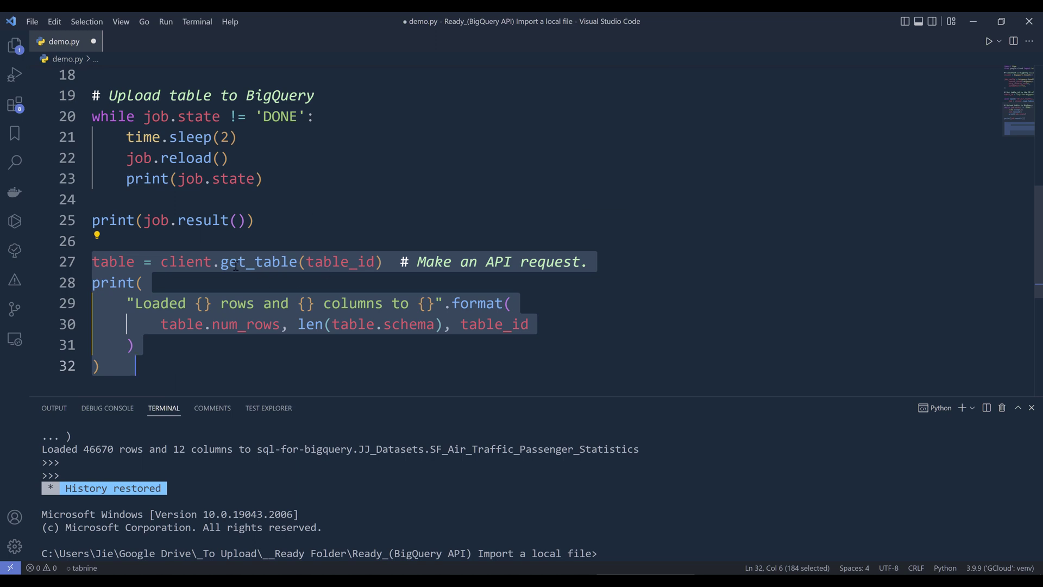
mouse_move(256, 262)
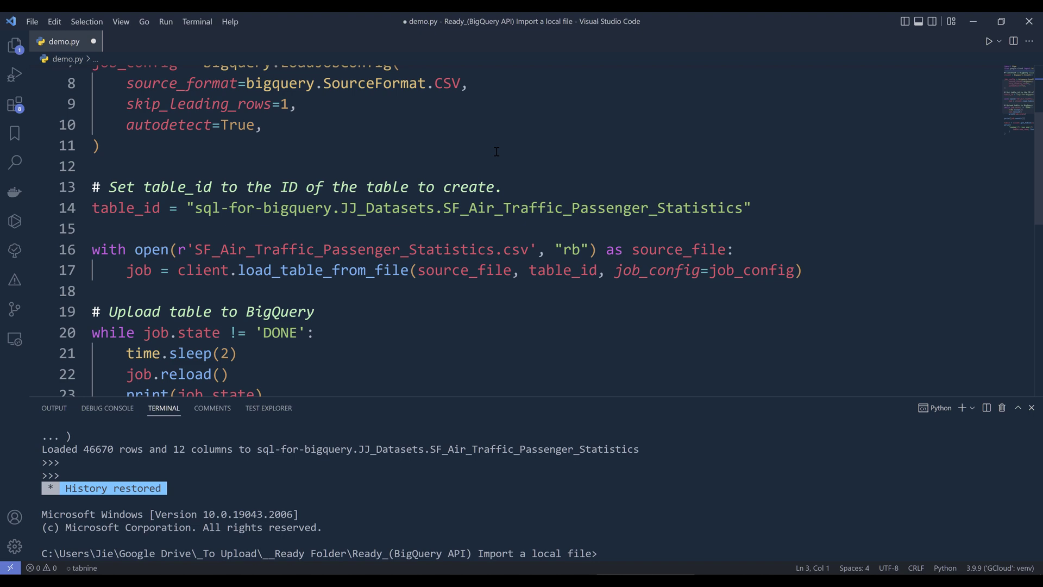
scroll("down", 3)
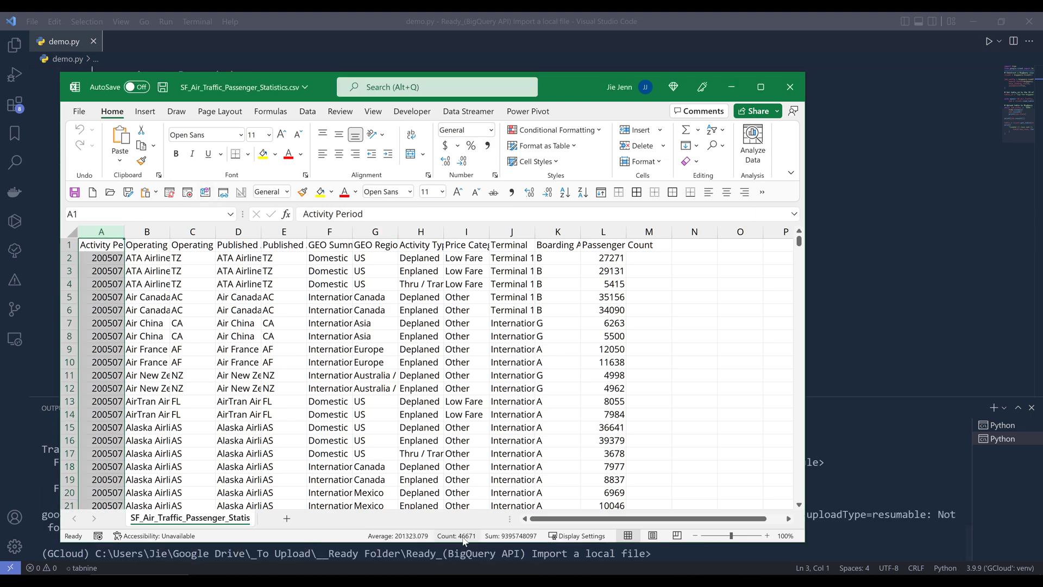
mouse_move(456, 535)
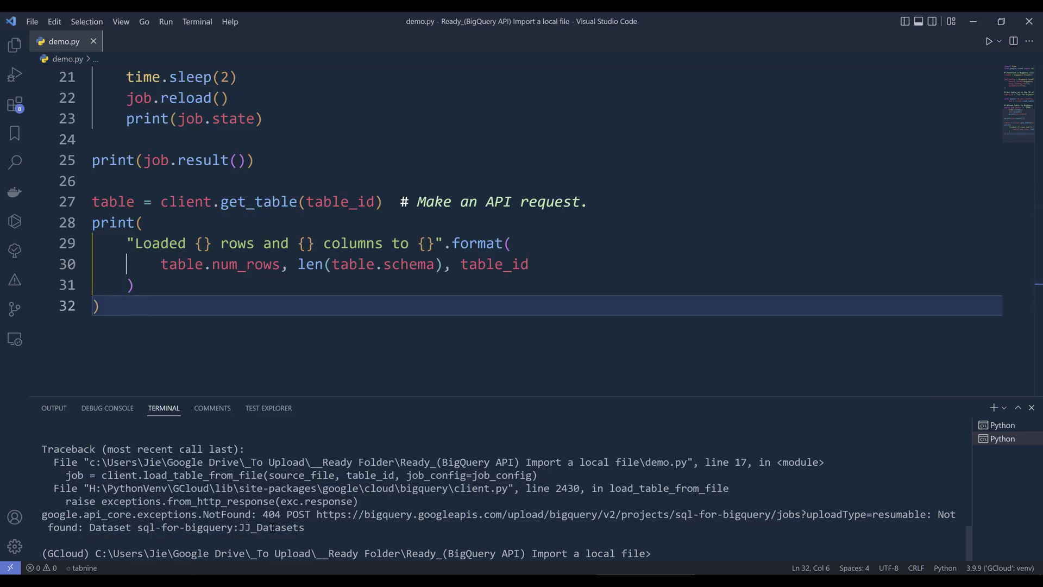
left_click(136, 306)
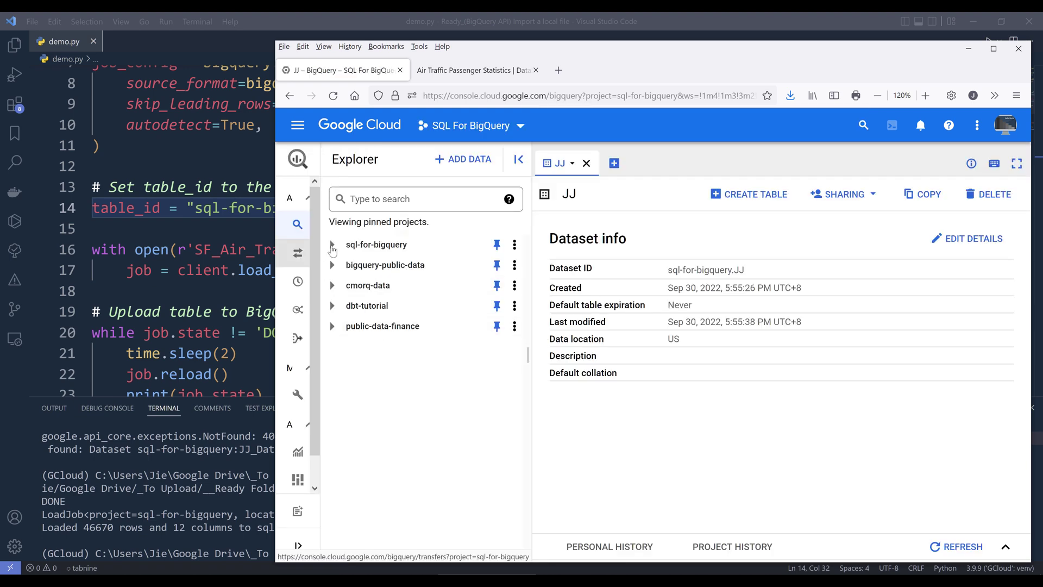
Step: Expand sql-for-bigquery and JJ, then view the new table's details showing 46,670 rows
left_click(332, 244)
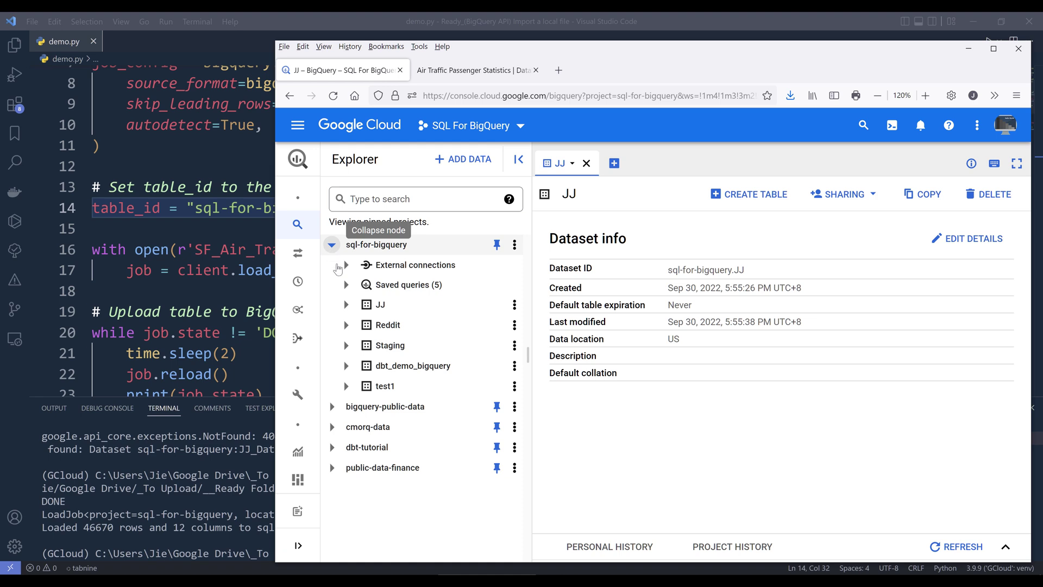
left_click(346, 304)
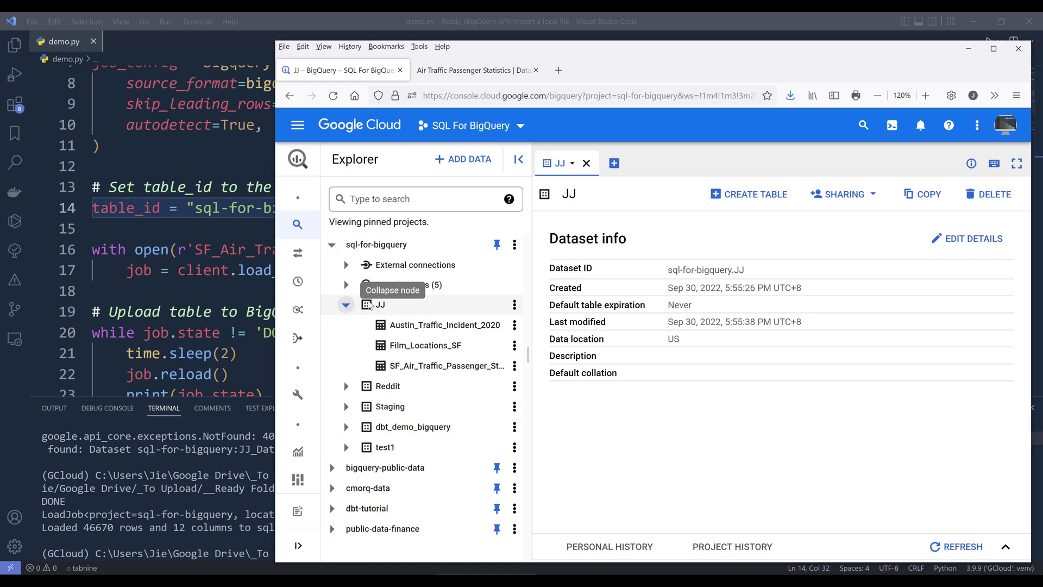
mouse_move(445, 365)
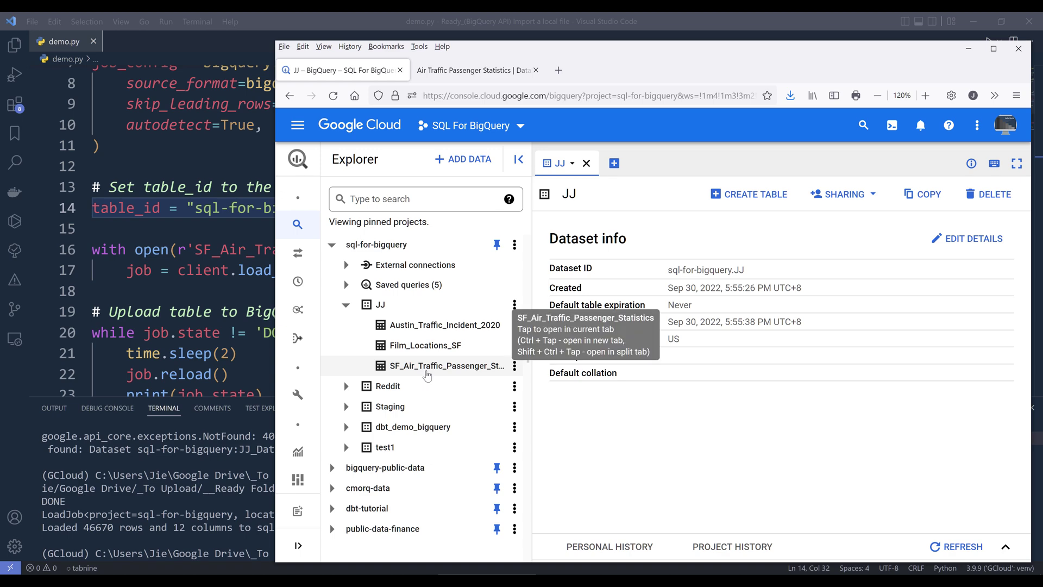
left_click(447, 365)
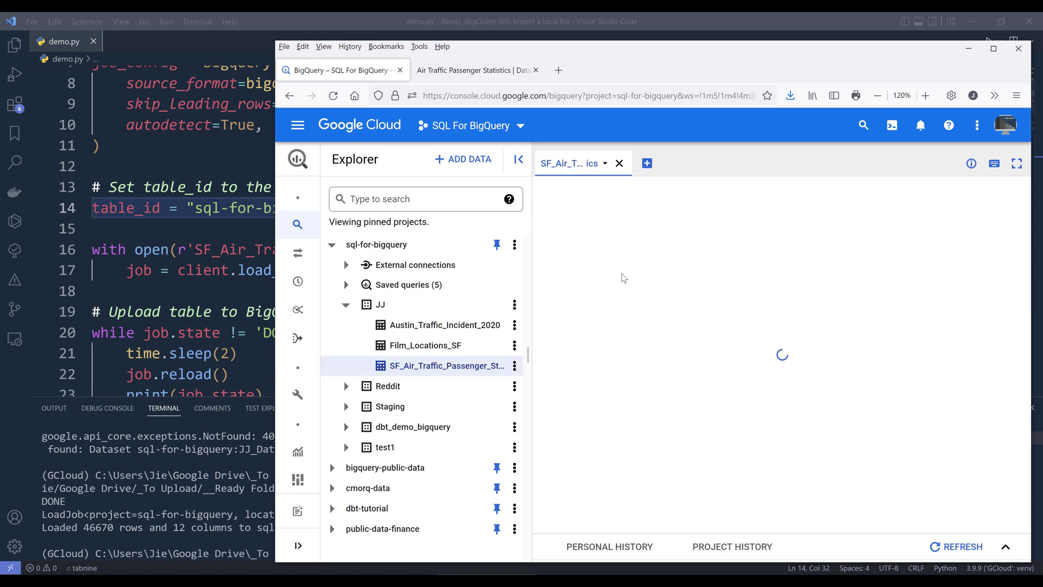
left_click(446, 365)
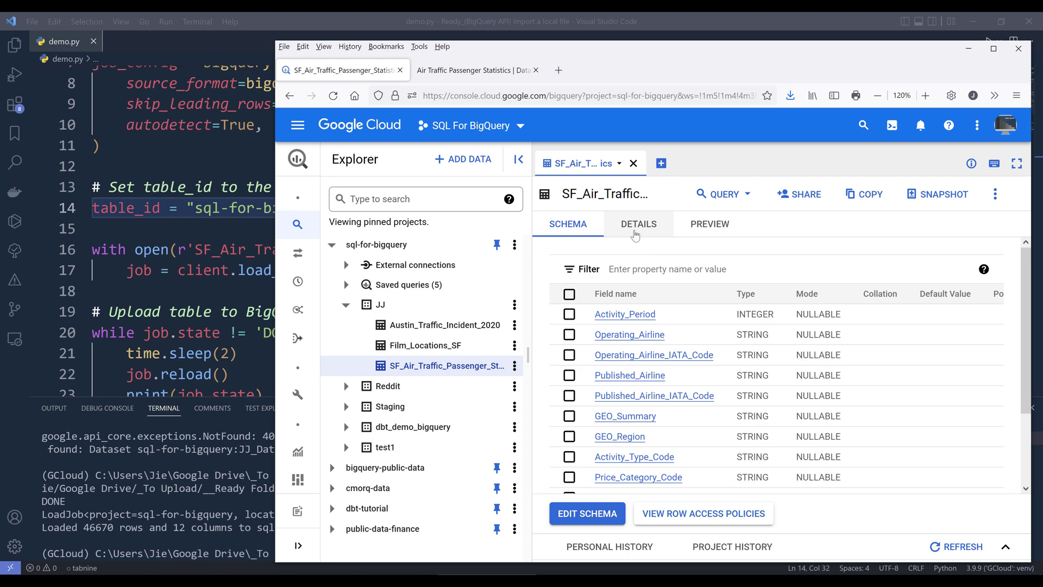
left_click(637, 225)
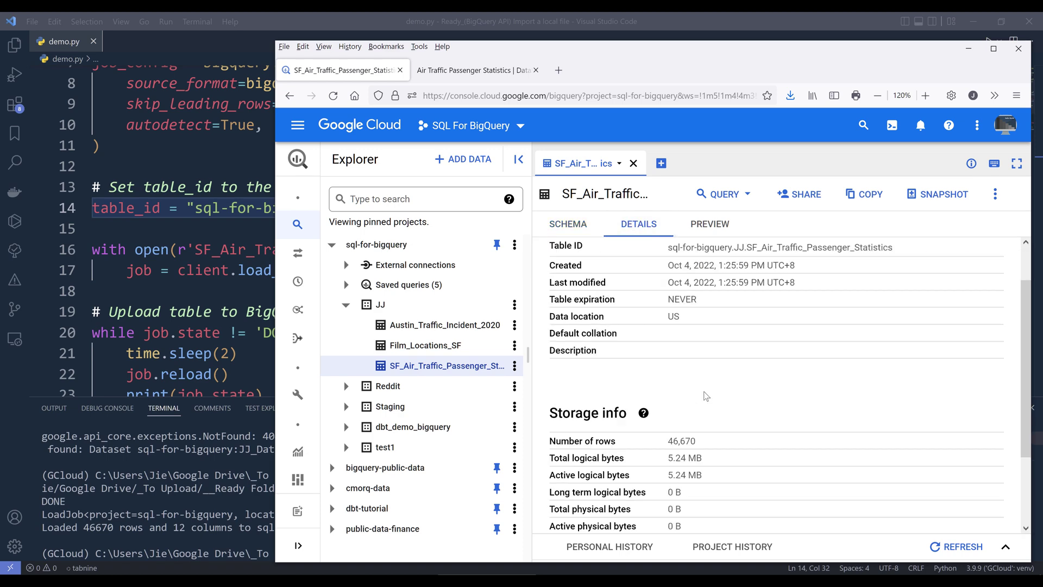
scroll("down", 3)
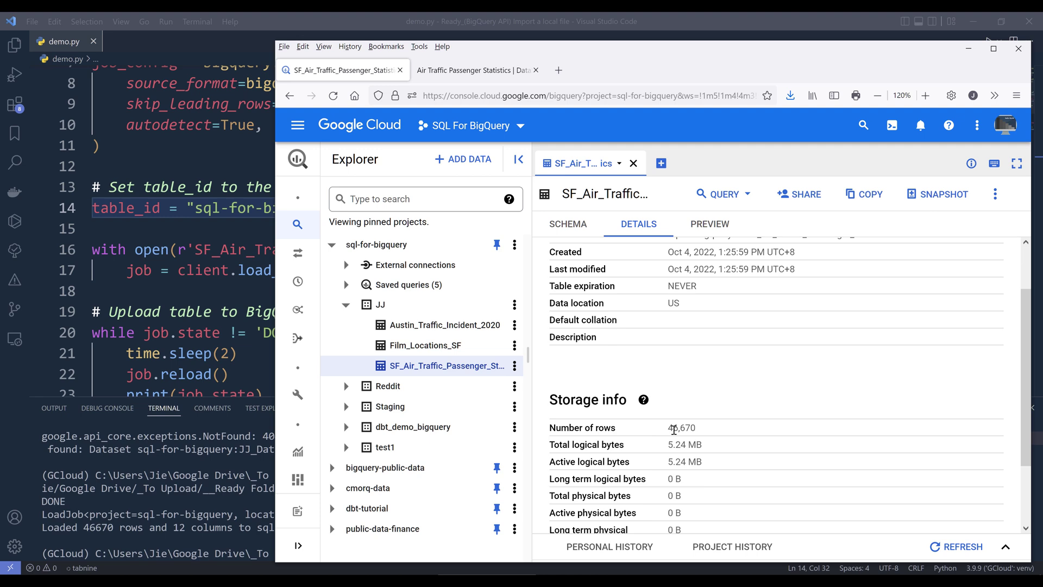
mouse_move(660, 447)
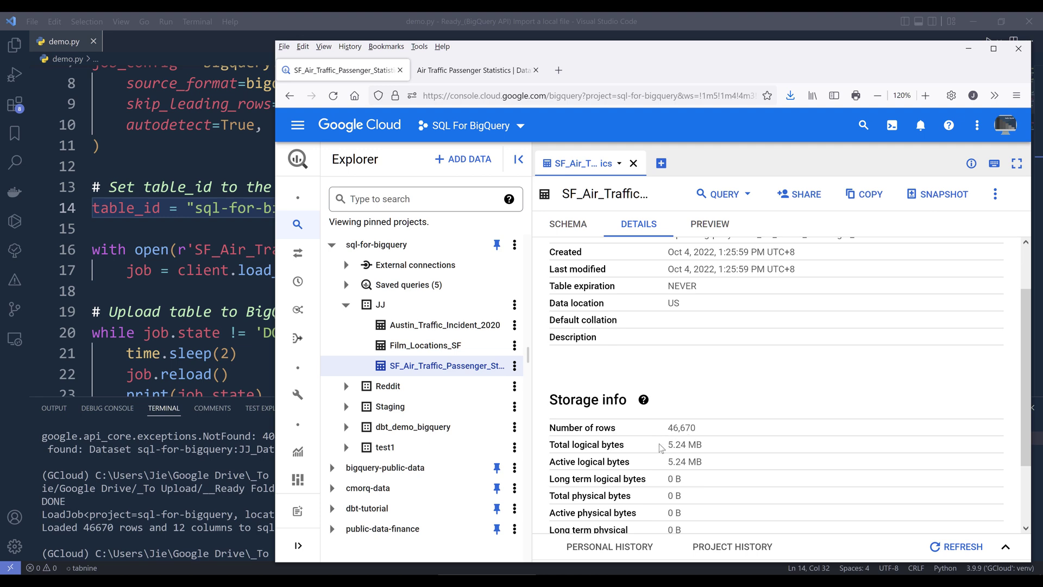
mouse_move(673, 443)
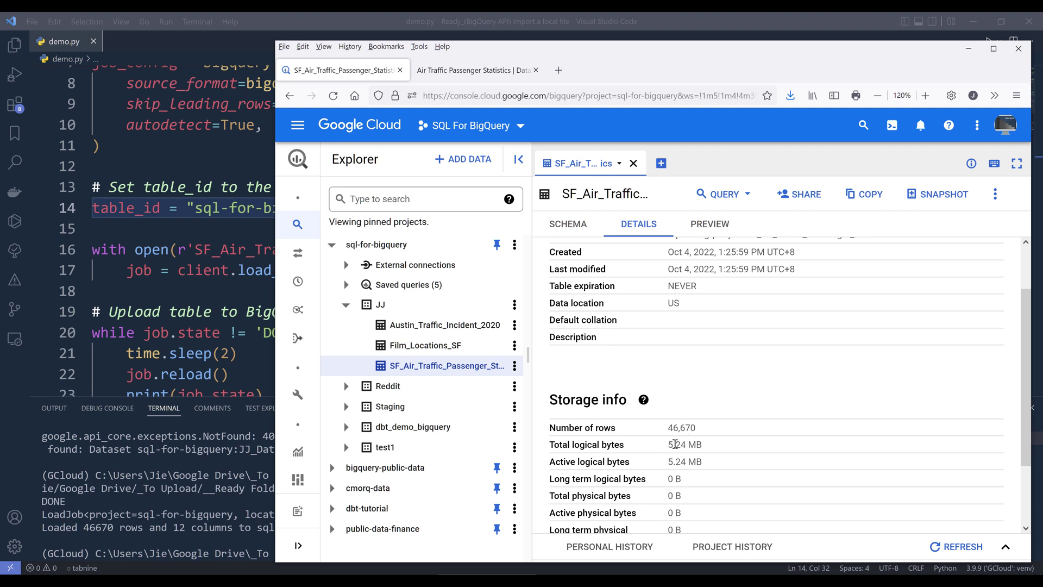